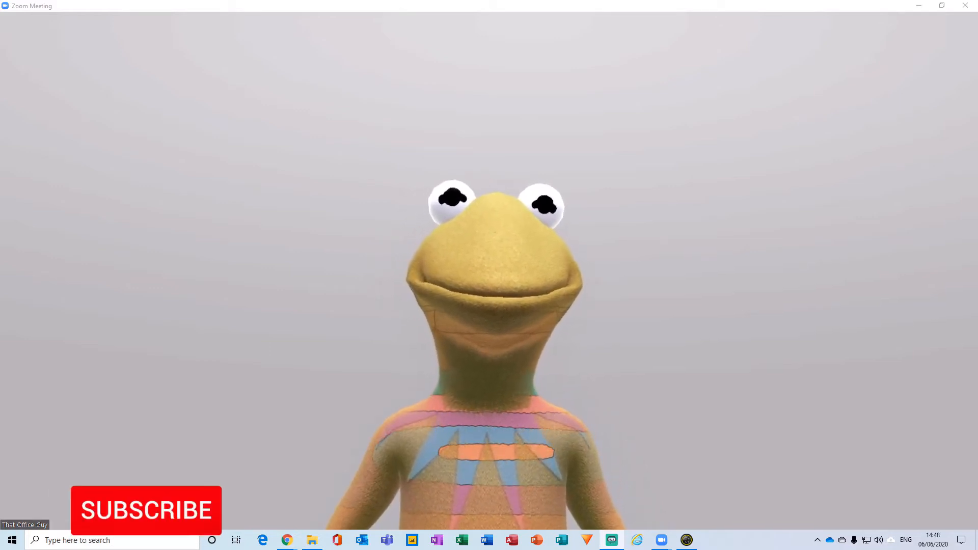
Visit snapcamera.snapchat.com/download in Chrome and view its system requirements.
{"action": "left_click", "coordinate": [146, 510]}
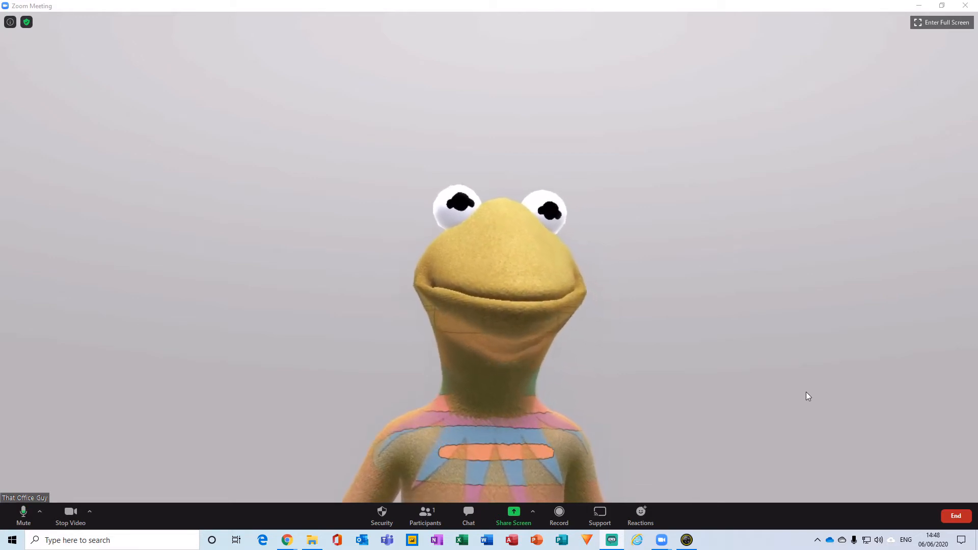
{"action": "mouse_move", "coordinate": [371, 415]}
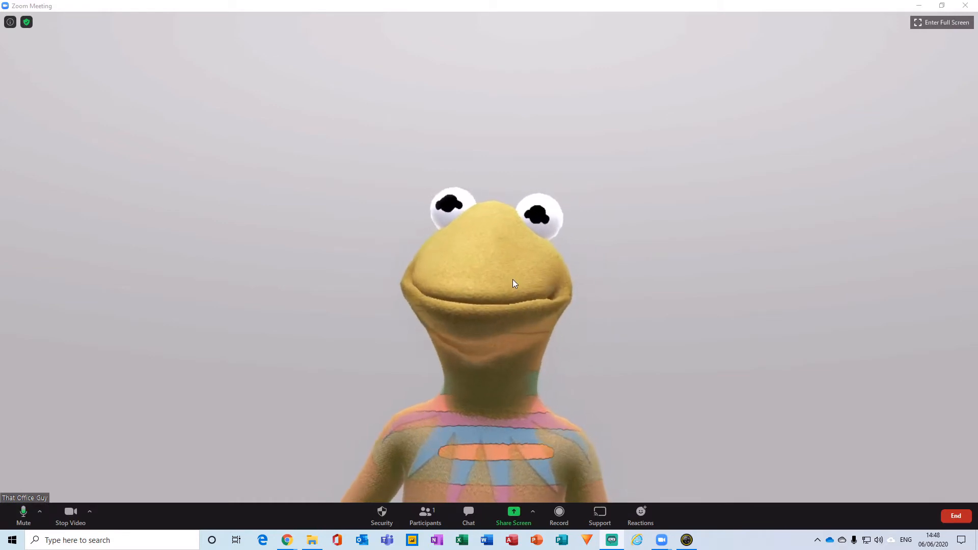
{"action": "mouse_move", "coordinate": [806, 369]}
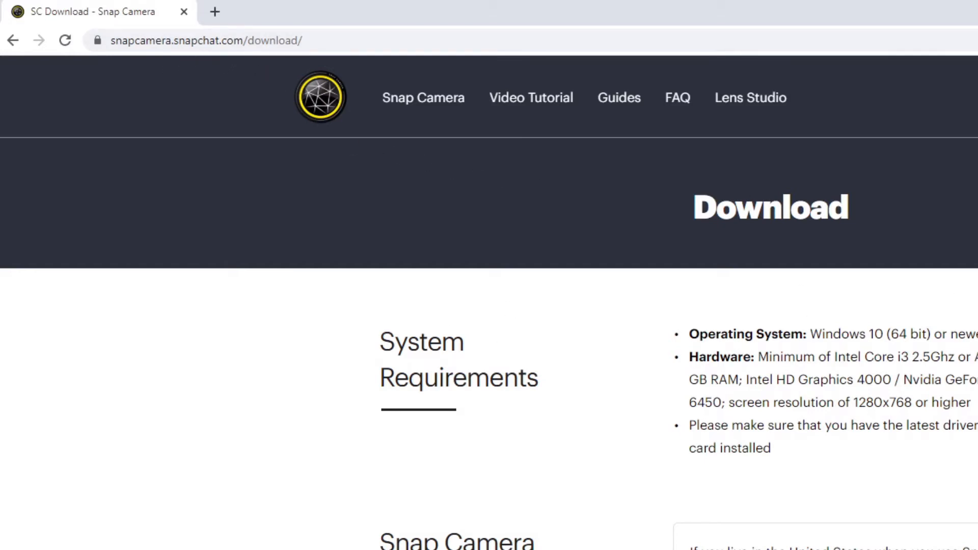
{"action": "scroll", "scroll_direction": "down", "scroll_amount": 3}
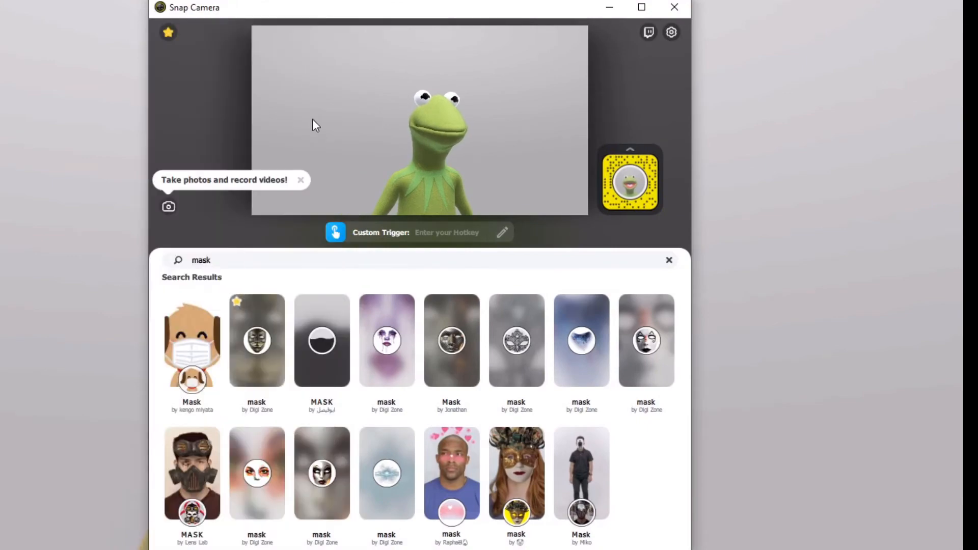
Clear the 'mask' search so the Top Community Lenses gallery returns.
{"action": "left_click", "coordinate": [668, 260]}
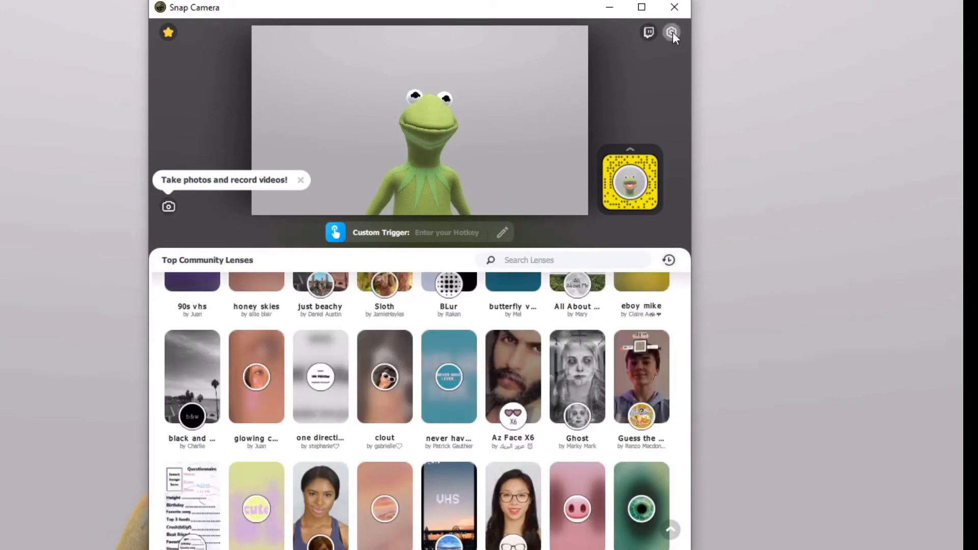
{"action": "left_click", "coordinate": [672, 32]}
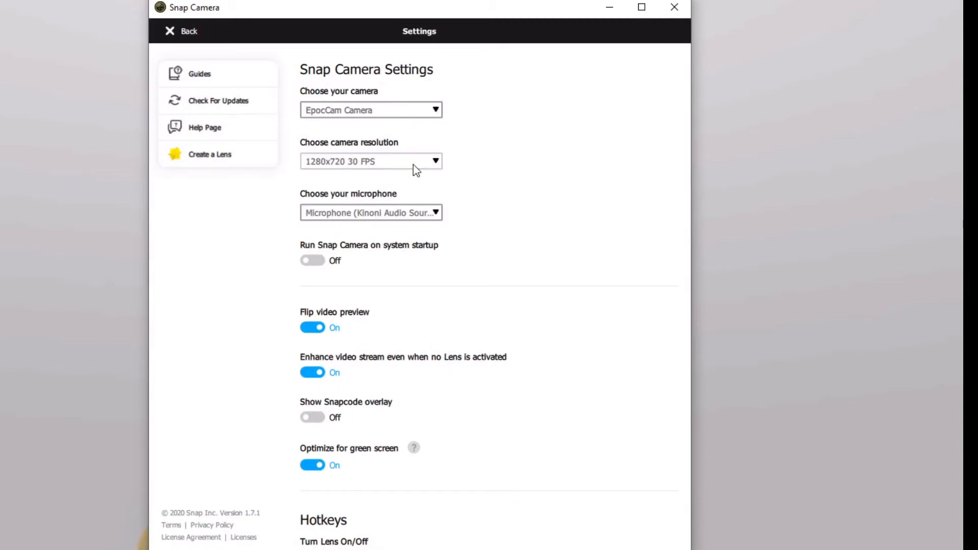
{"action": "mouse_move", "coordinate": [323, 226]}
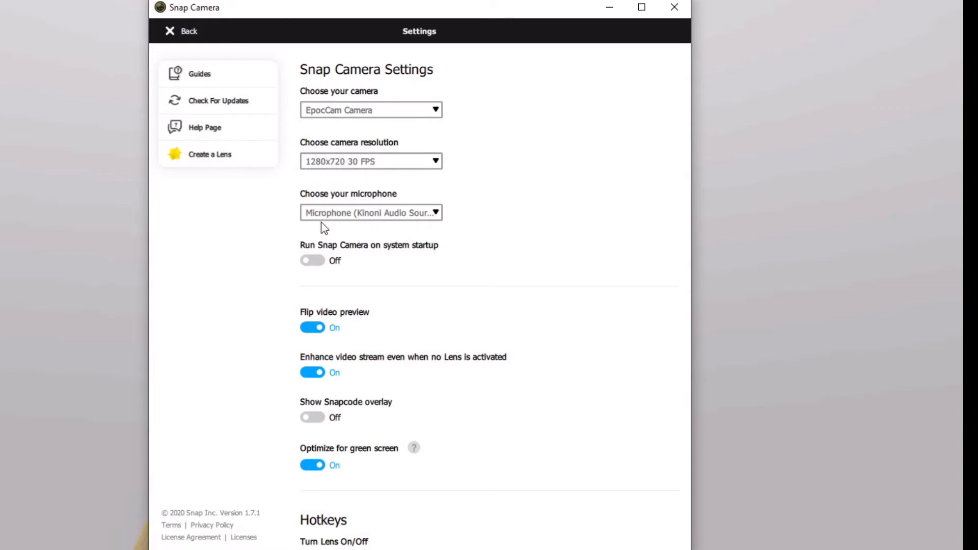
{"action": "mouse_move", "coordinate": [305, 478]}
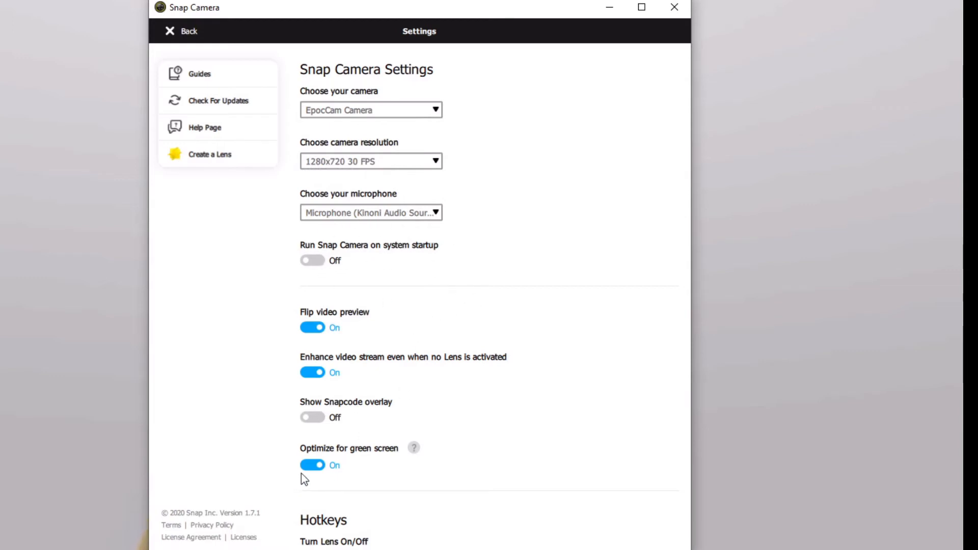
{"action": "mouse_move", "coordinate": [332, 464]}
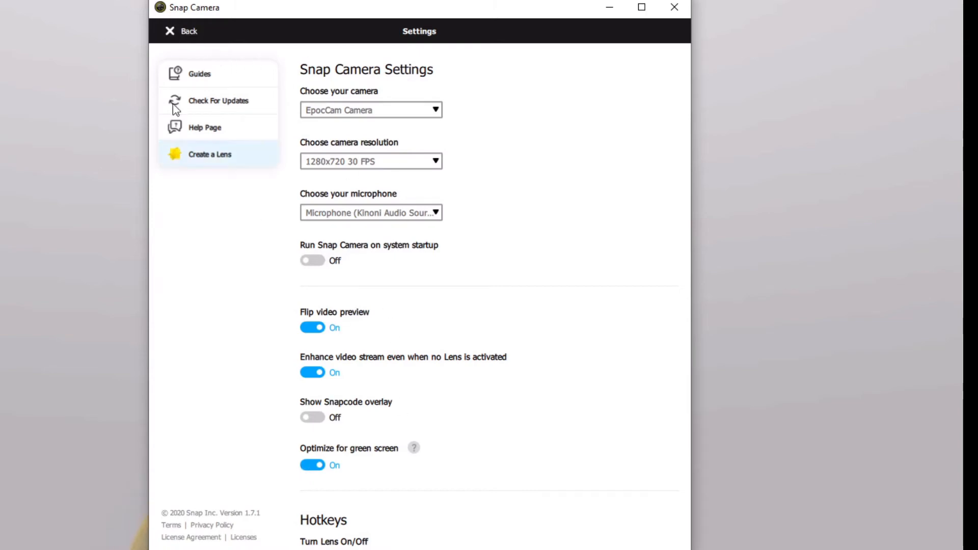
{"action": "left_click", "coordinate": [181, 31]}
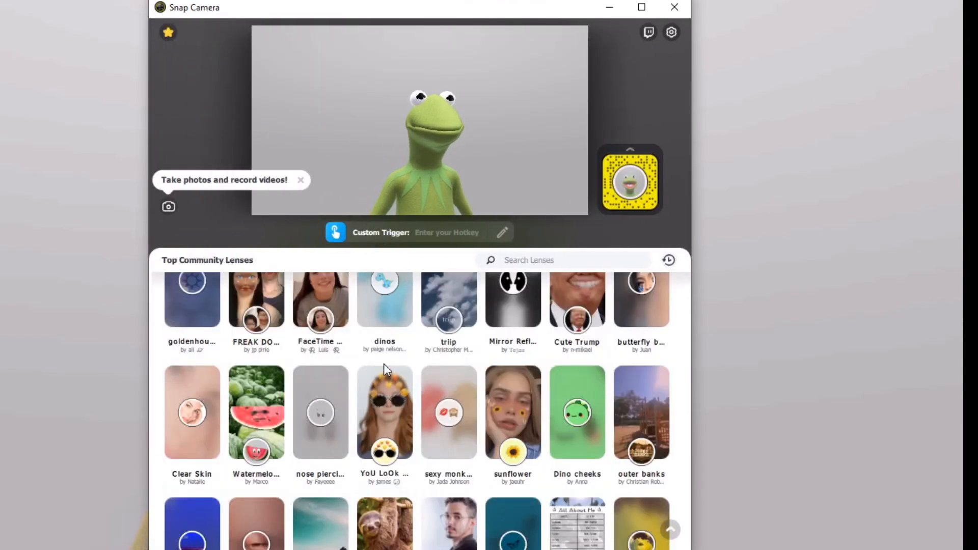
Reach the Categories section and enter the Win From Home lens category.
{"action": "scroll", "scroll_direction": "down", "scroll_amount": 3}
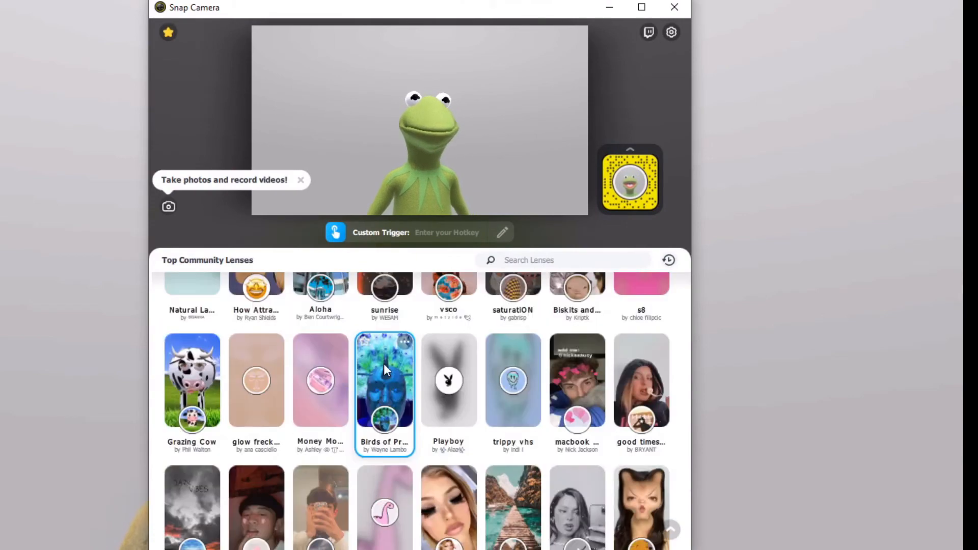
{"action": "scroll", "scroll_direction": "down", "scroll_amount": 3}
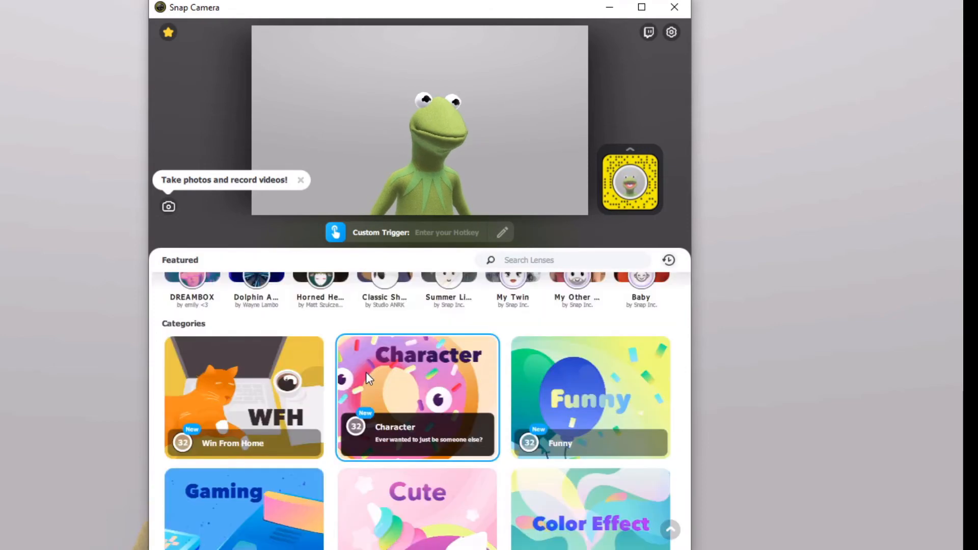
{"action": "scroll", "scroll_direction": "down", "scroll_amount": 3}
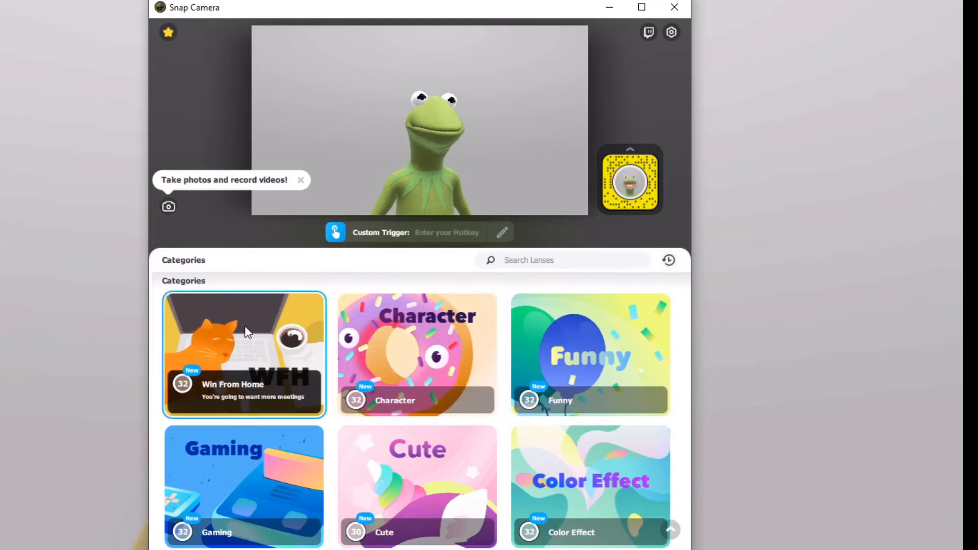
{"action": "left_click", "coordinate": [243, 355]}
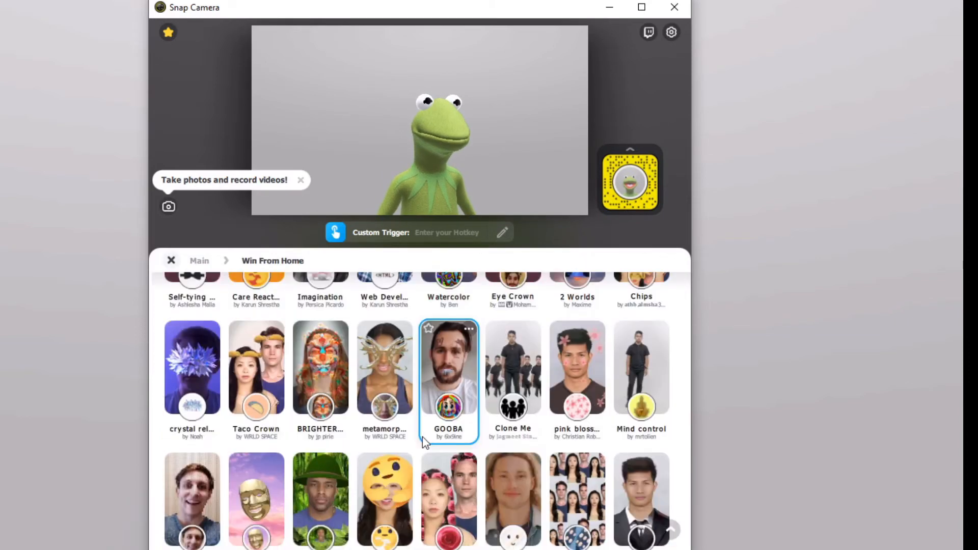
Try a face lens, the crystal face lens, then leave the Hug Me lens on the preview.
{"action": "left_click", "coordinate": [320, 367]}
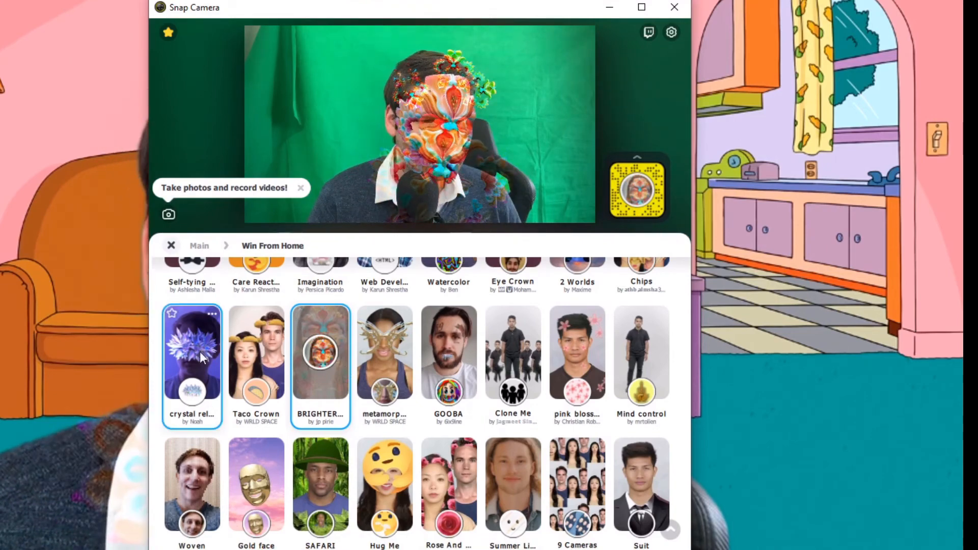
{"action": "left_click", "coordinate": [320, 352]}
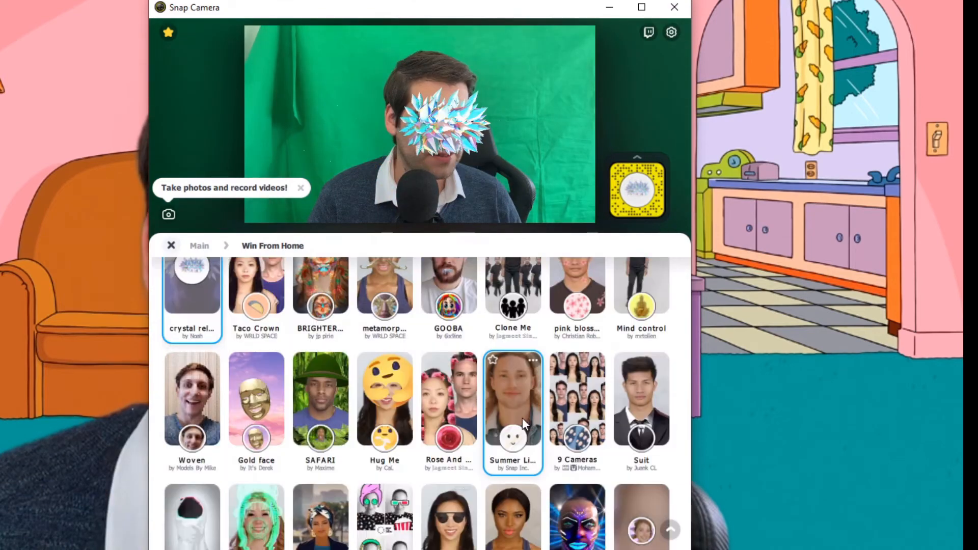
{"action": "left_click", "coordinate": [384, 399]}
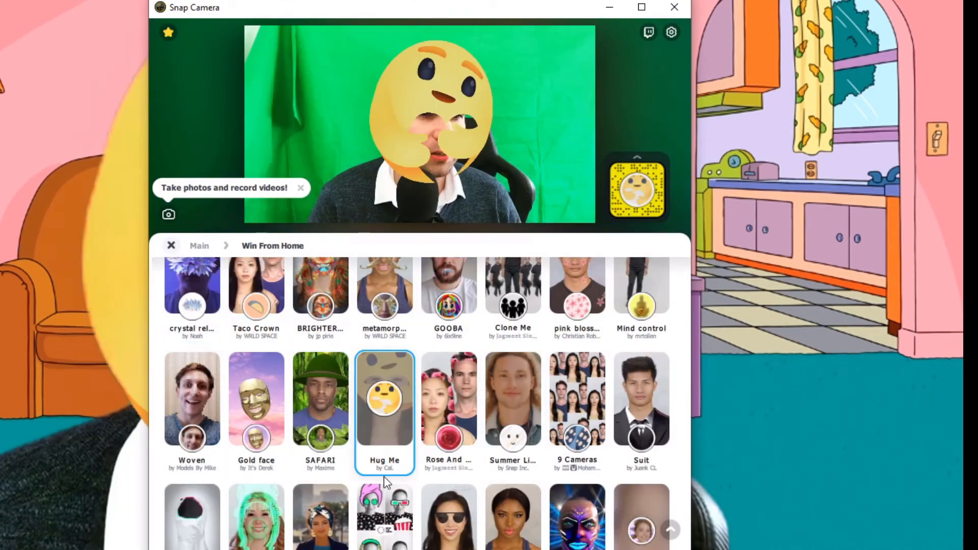
{"action": "scroll", "scroll_direction": "down", "scroll_amount": 3}
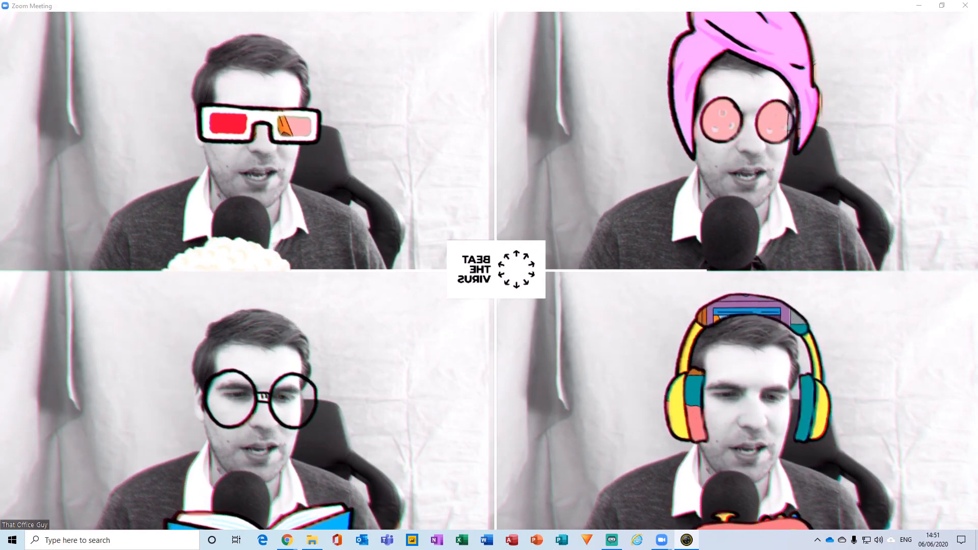
{"action": "mouse_move", "coordinate": [514, 317]}
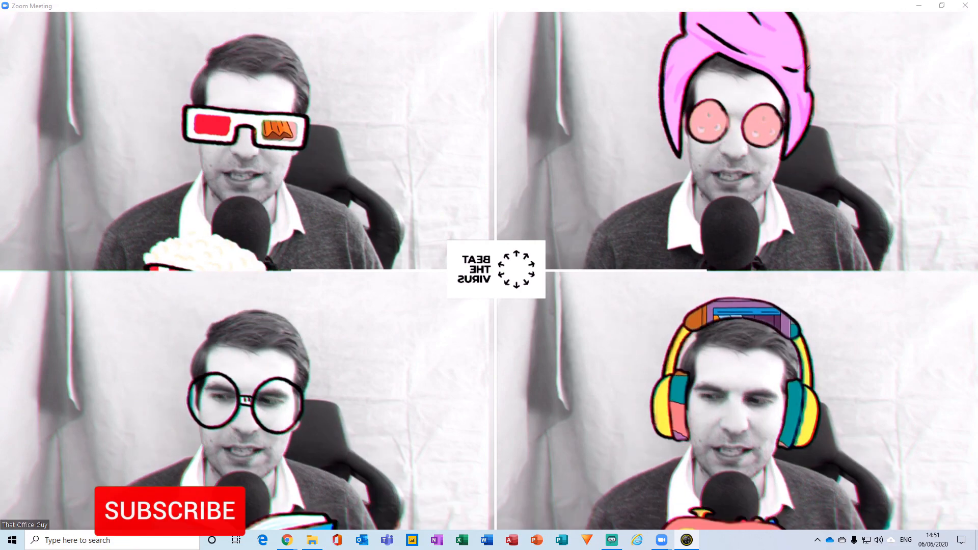
Bring up the Zoom meeting showing the presenter through the four-panel cartoon sketch filter.
{"action": "left_click", "coordinate": [168, 511]}
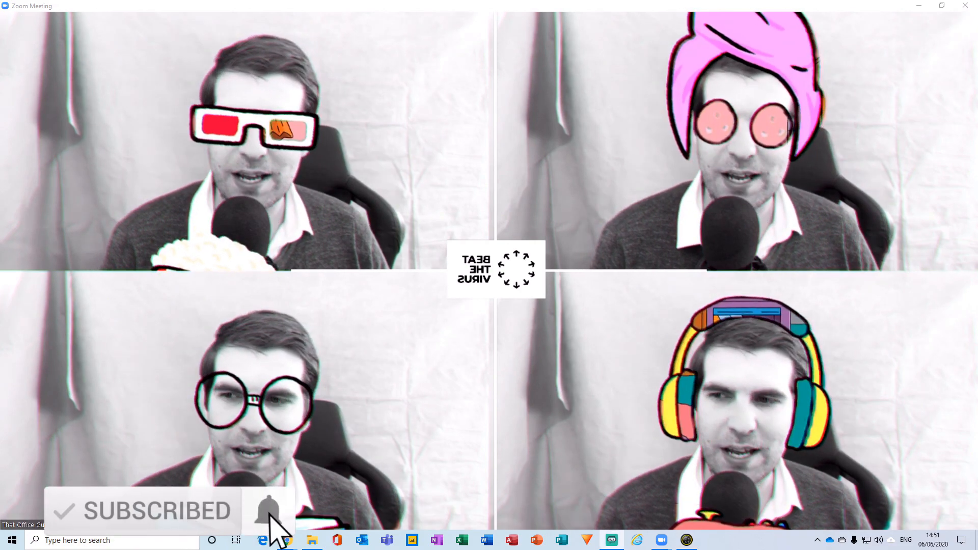